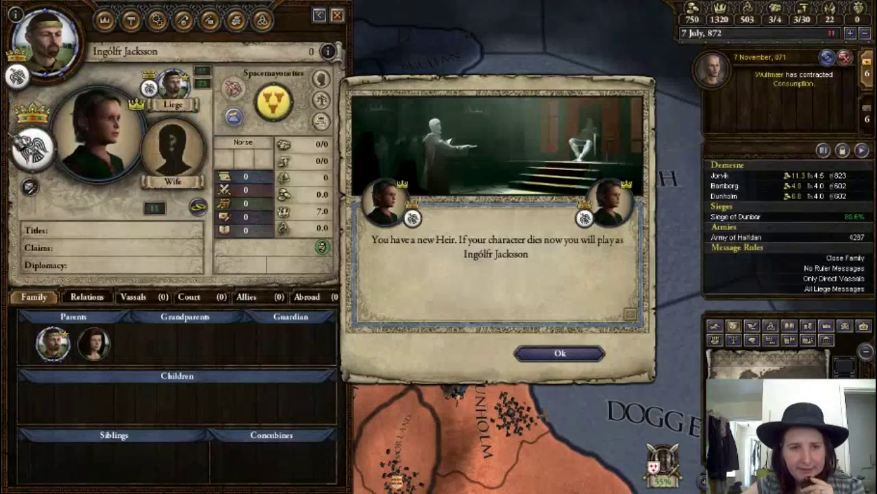
Acknowledge the new heir and rename the newborn son Jackson
{"action": "left_click", "coordinate": [560, 353]}
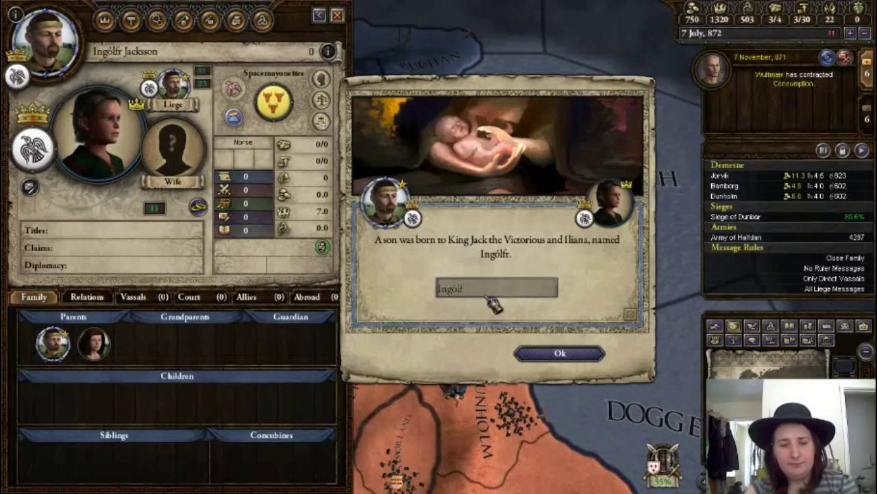
{"action": "type", "text": "Jackso"}
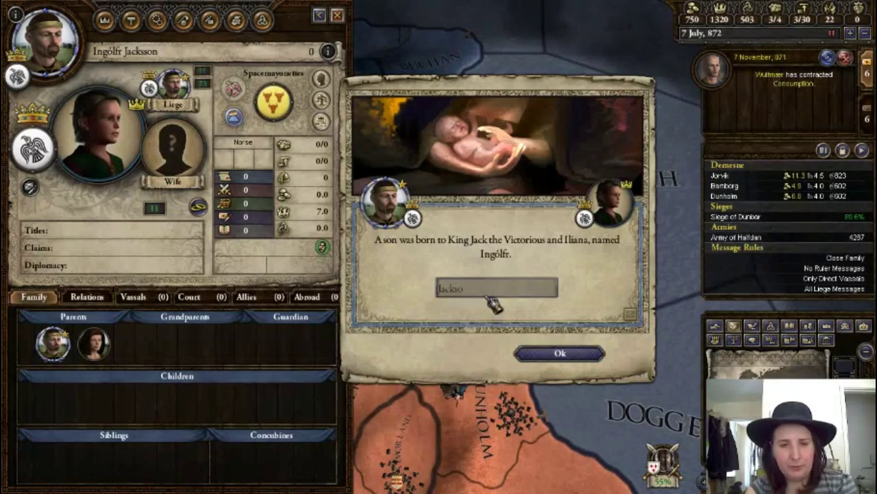
{"action": "left_click", "coordinate": [558, 354]}
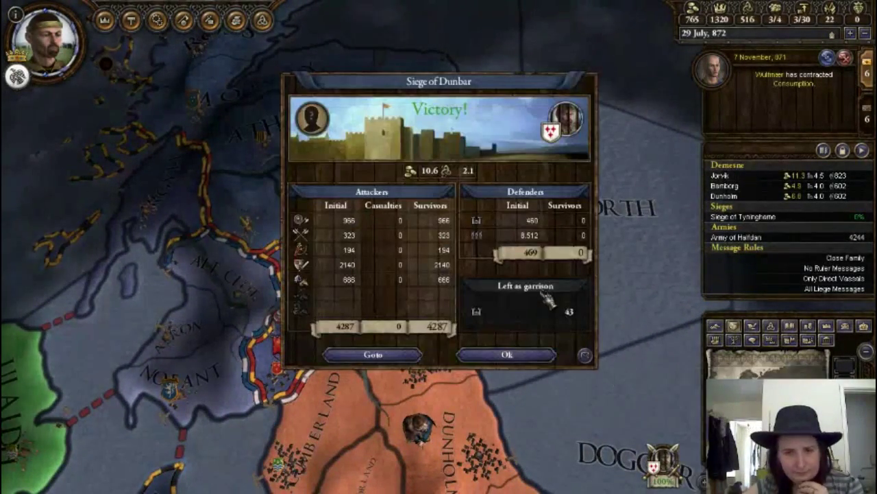
Acknowledge the Dunbar siege victory, the usurped Tyninghame title and the won Conquest of Dunbar
{"action": "left_click", "coordinate": [507, 353]}
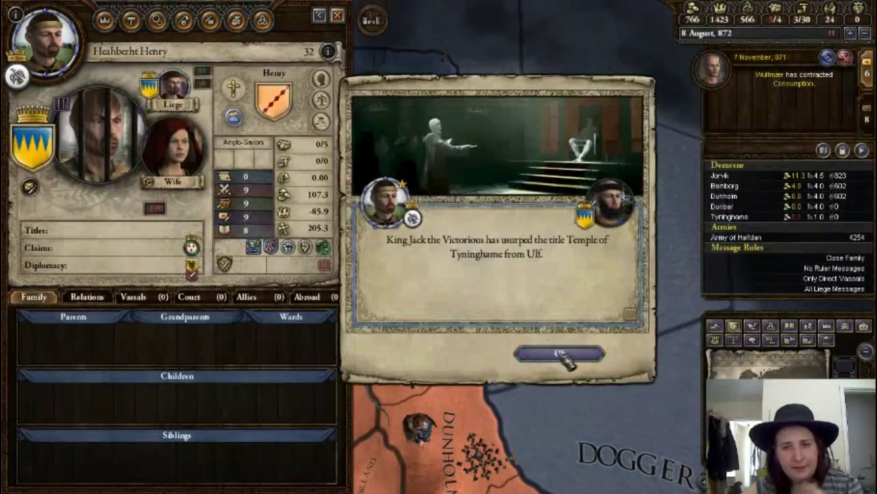
{"action": "left_click", "coordinate": [568, 353]}
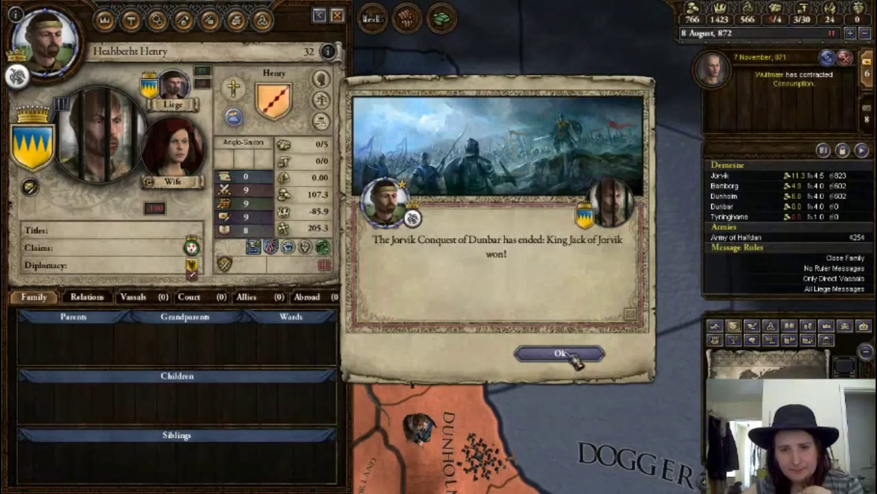
{"action": "left_click", "coordinate": [565, 354]}
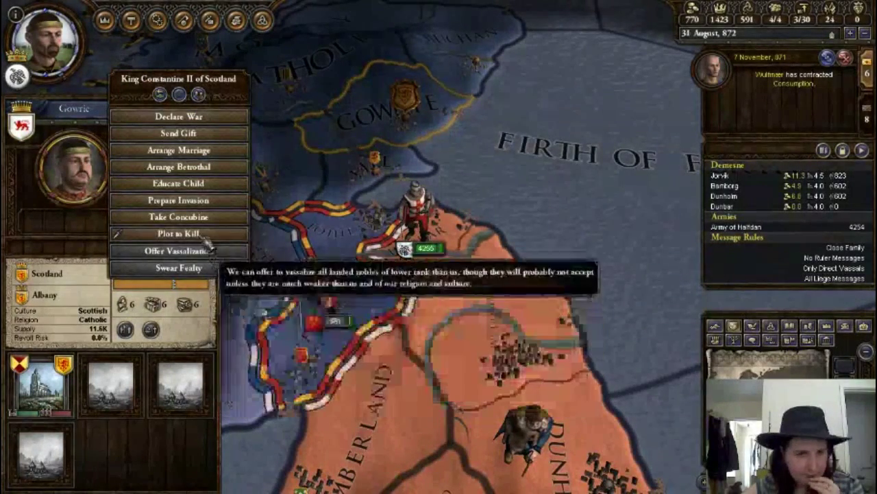
{"action": "mouse_move", "coordinate": [179, 200]}
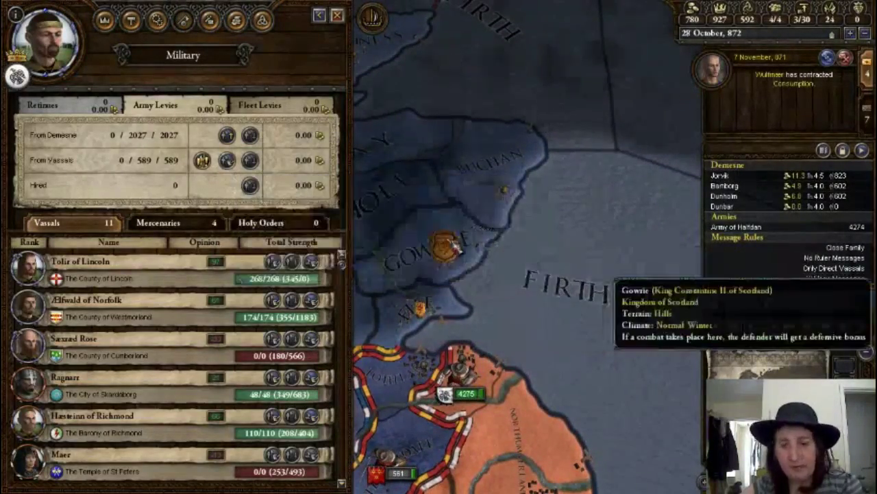
Raise the vassal levies, then dismiss them again
{"action": "left_click", "coordinate": [441, 260]}
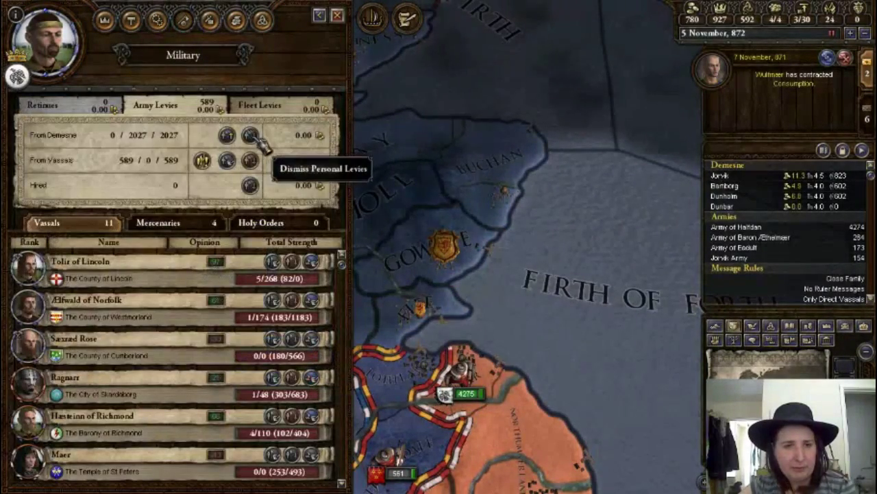
{"action": "left_click", "coordinate": [244, 136]}
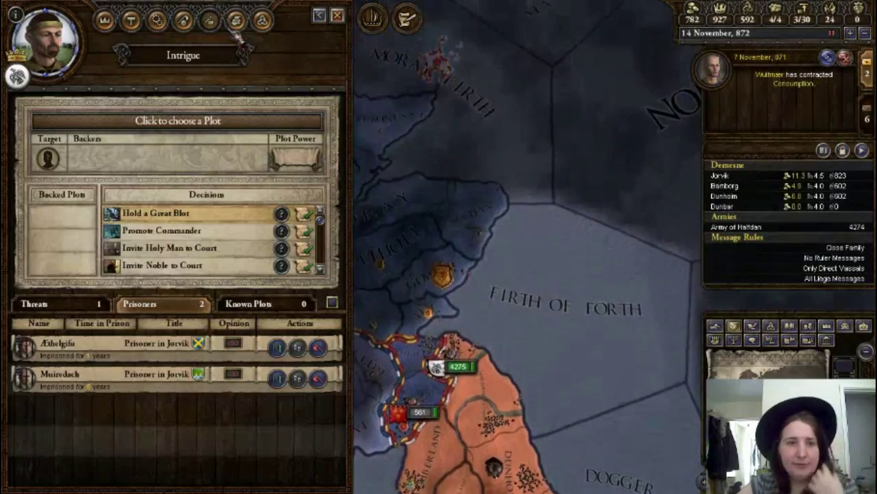
Dedicate the runestone to the king himself, then view son Jackson's details
{"action": "scroll", "scroll_direction": "down", "scroll_amount": 3}
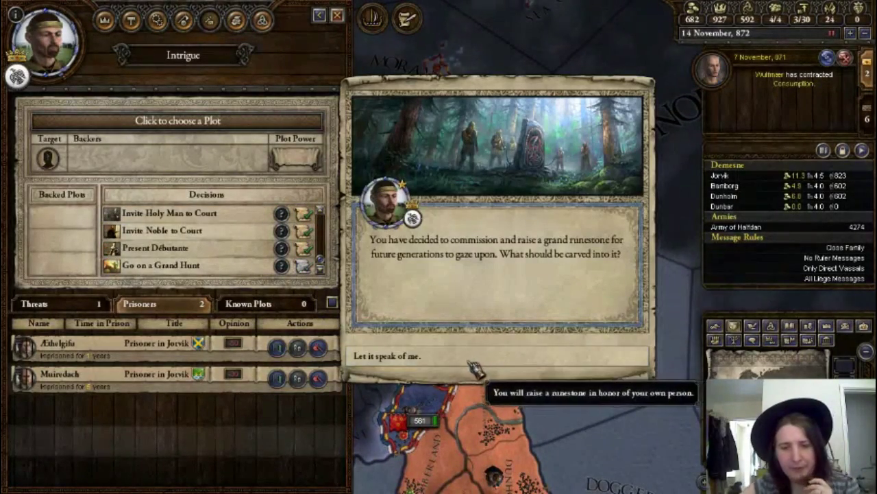
{"action": "left_click", "coordinate": [390, 357]}
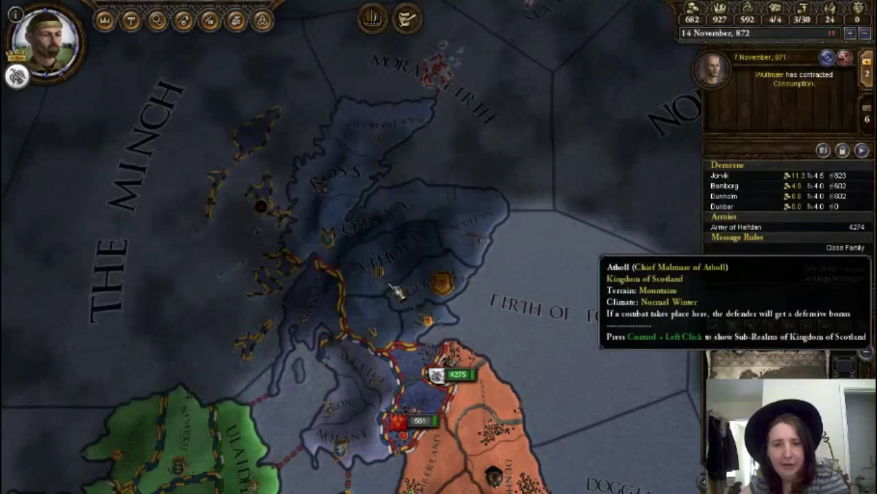
{"action": "left_click", "coordinate": [44, 44]}
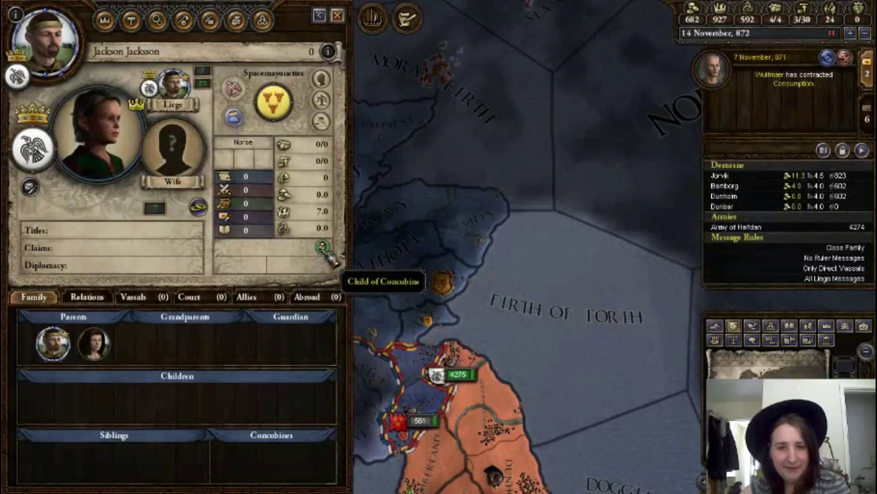
{"action": "left_click", "coordinate": [337, 17]}
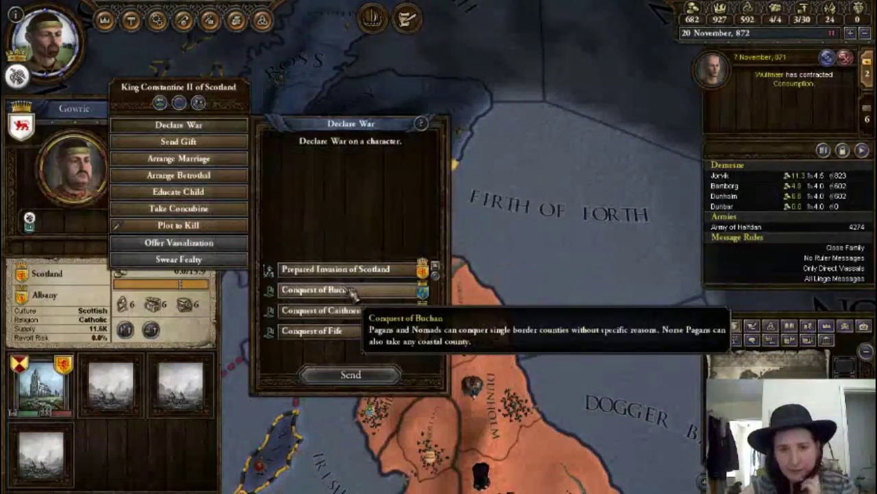
{"action": "mouse_move", "coordinate": [351, 374]}
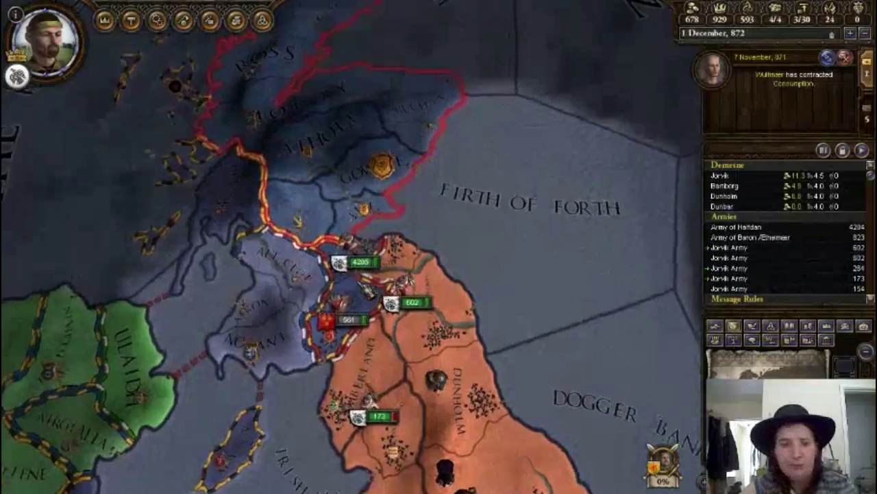
Send the Prepared Invasion of Scotland war declaration against Constantine II
{"action": "left_click", "coordinate": [355, 263]}
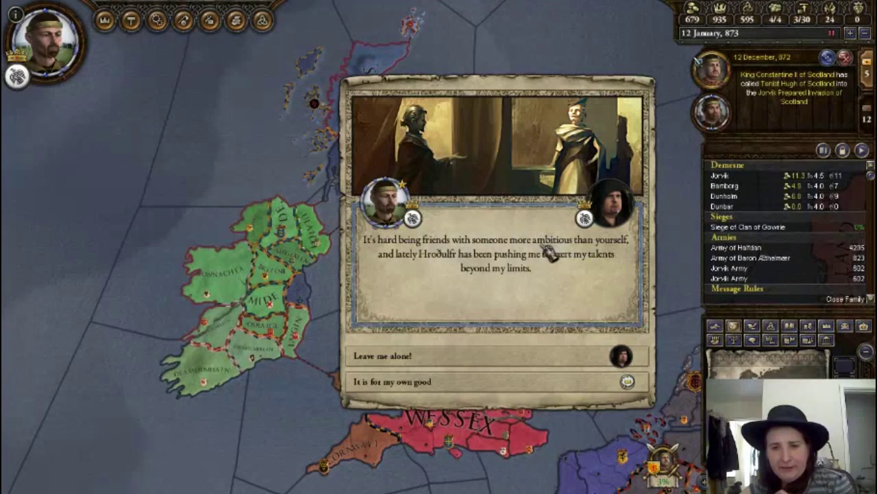
{"action": "mouse_move", "coordinate": [418, 277]}
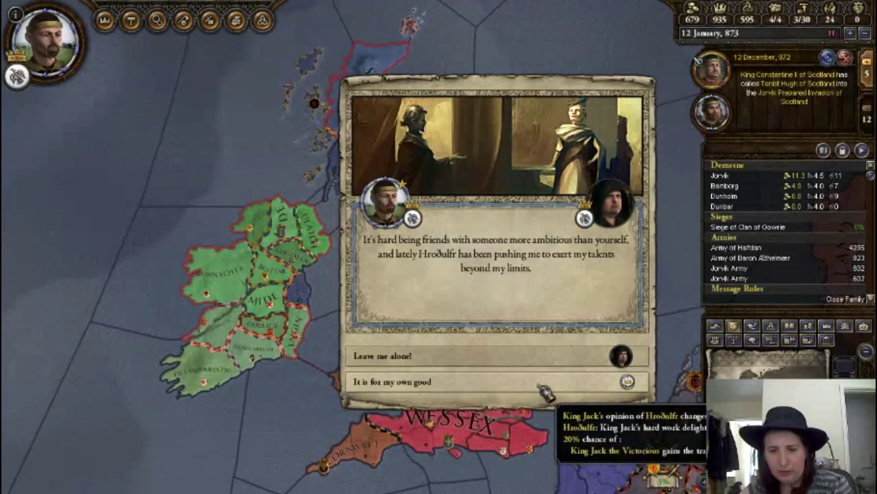
Answer the friendship event, accept the finished runestone, and acknowledge the Fife and Dunbar victories
{"action": "left_click", "coordinate": [380, 199]}
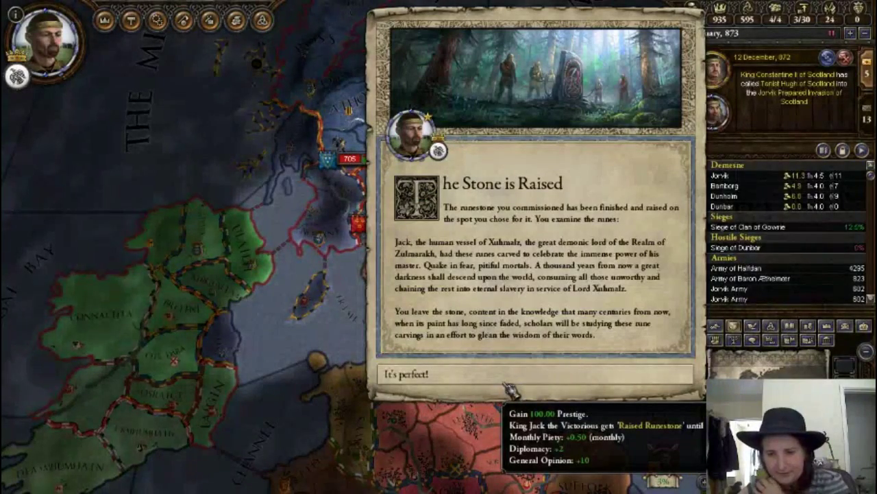
{"action": "left_click", "coordinate": [408, 374]}
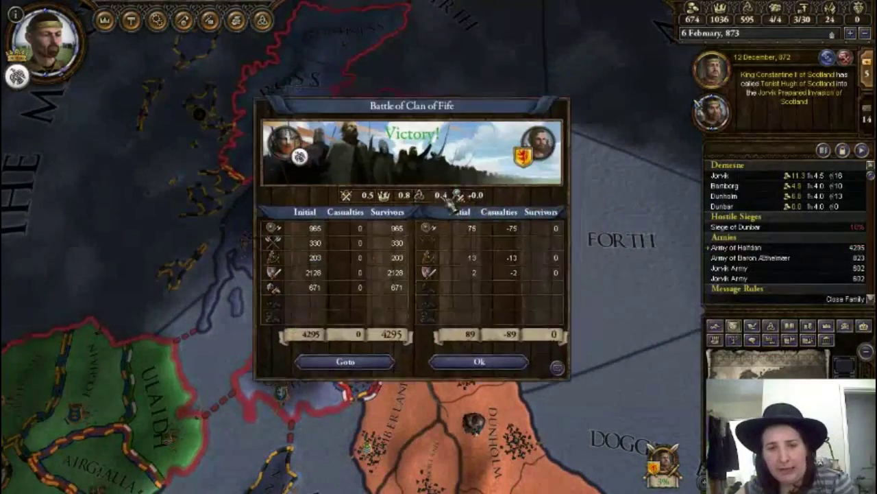
{"action": "left_click", "coordinate": [480, 362]}
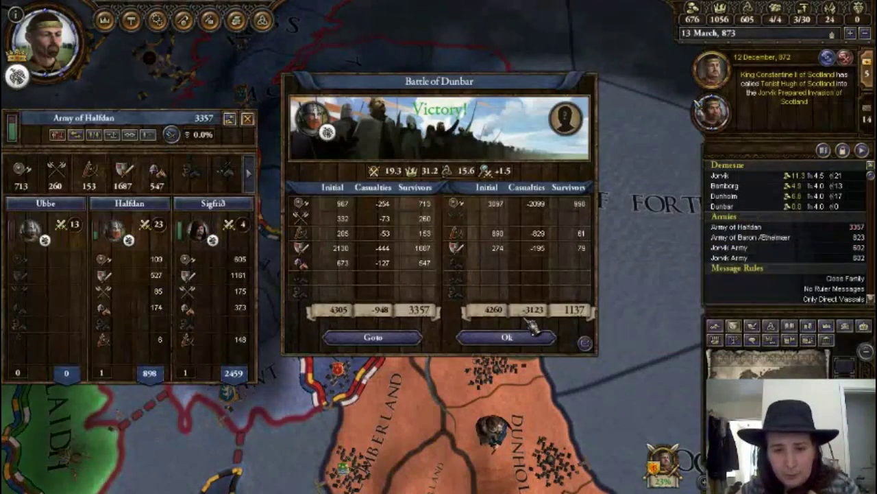
{"action": "left_click", "coordinate": [507, 338]}
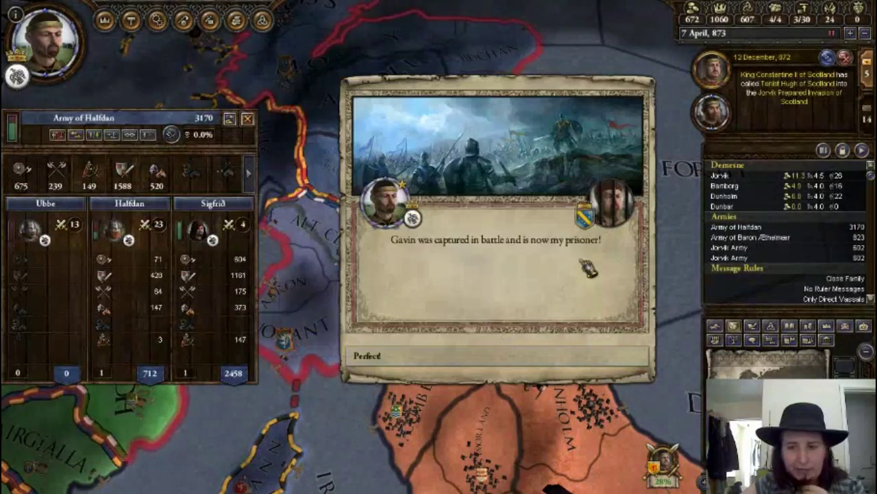
{"action": "mouse_move", "coordinate": [612, 197]}
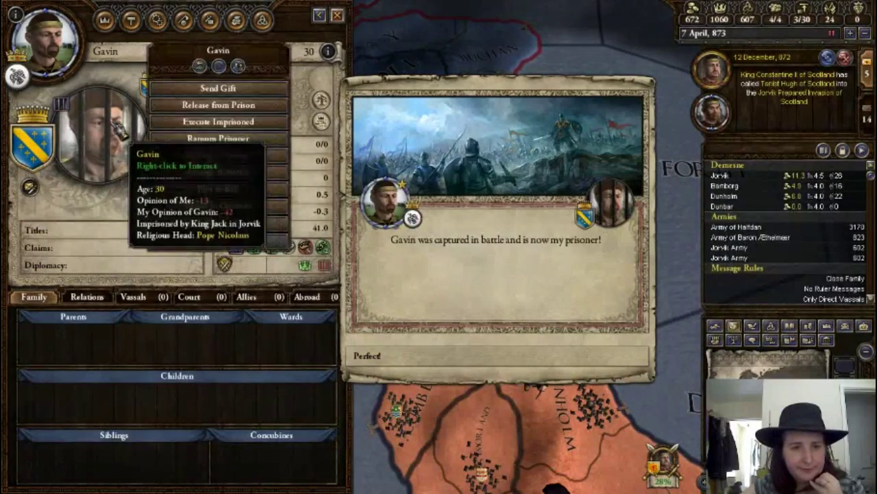
Close the first prisoner's screens and bring up the new prisoner Indulf's actions
{"action": "left_click", "coordinate": [218, 137]}
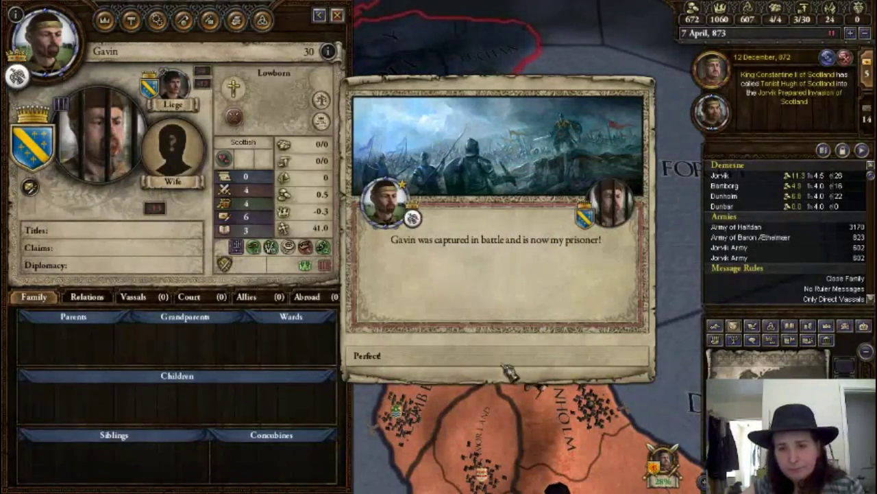
{"action": "left_click", "coordinate": [368, 357]}
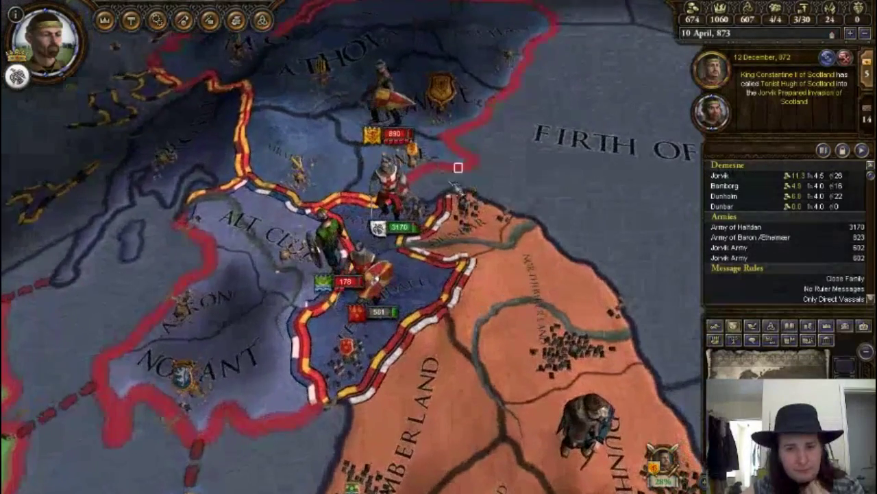
{"action": "left_click", "coordinate": [385, 227]}
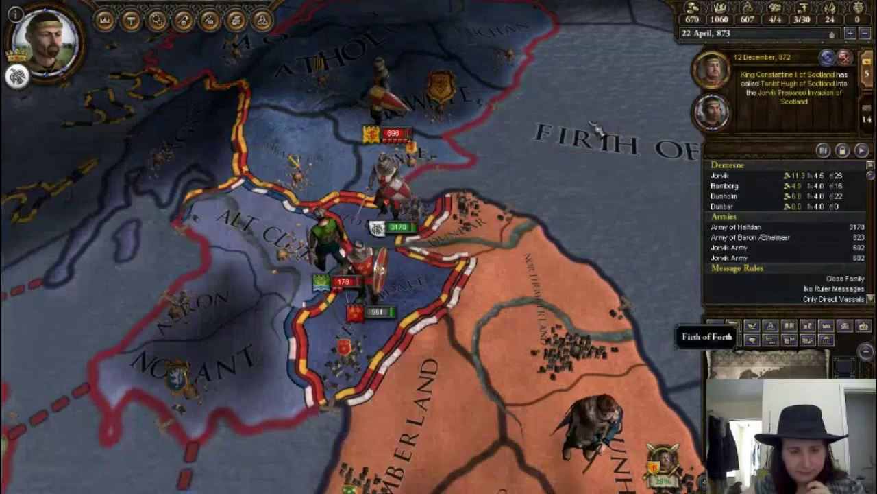
{"action": "left_click", "coordinate": [395, 227]}
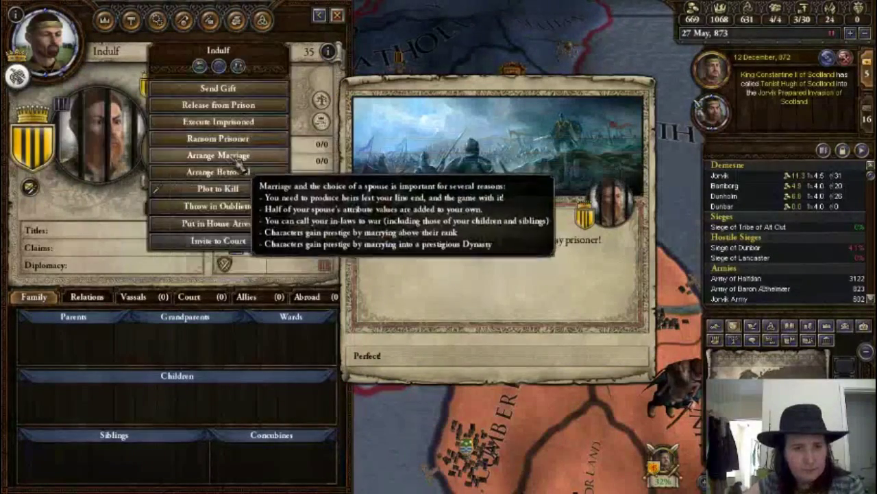
Send a 10-gold ransom offer for the prisoner to the chief of Atholl
{"action": "left_click", "coordinate": [218, 137]}
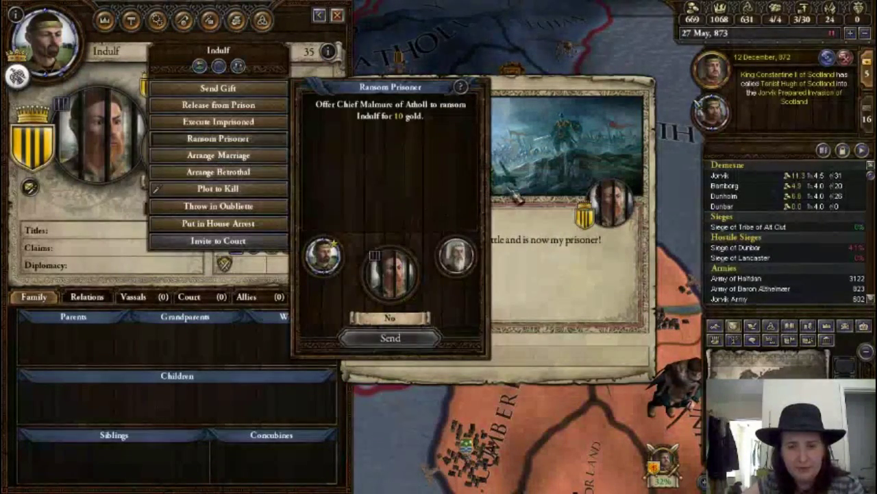
{"action": "left_click", "coordinate": [390, 318]}
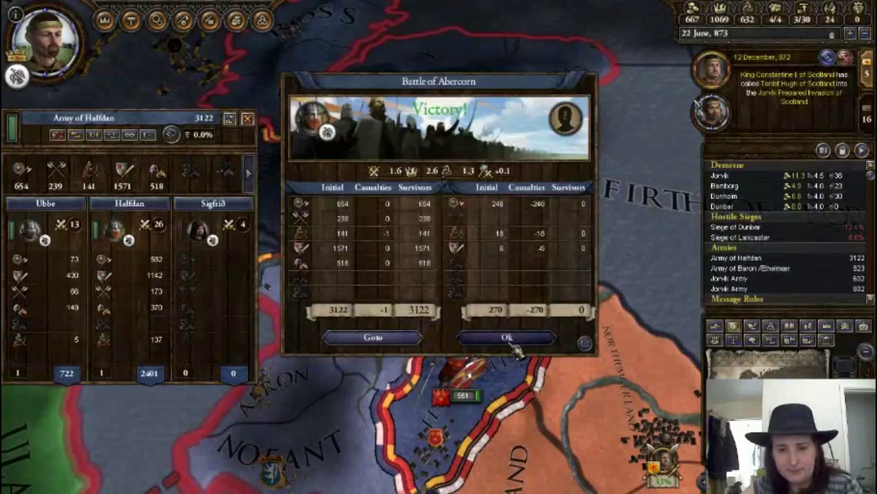
Acknowledge the Battle of Abercorn victory report
{"action": "left_click", "coordinate": [507, 337]}
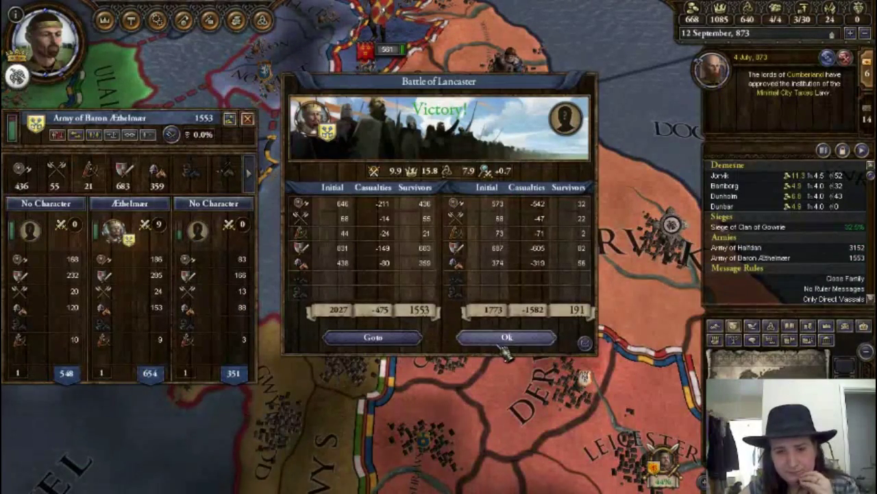
Acknowledge the Lancaster and Lowther victories and close the leader selection list
{"action": "left_click", "coordinate": [507, 337]}
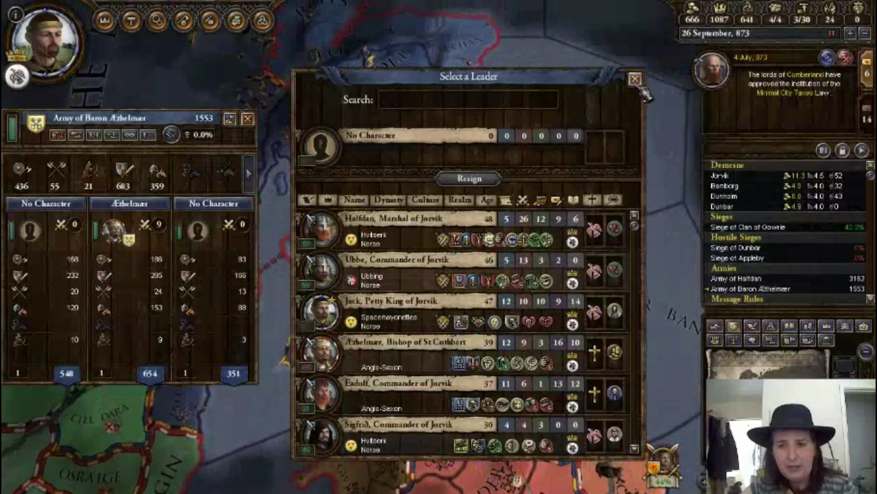
{"action": "left_click", "coordinate": [633, 76]}
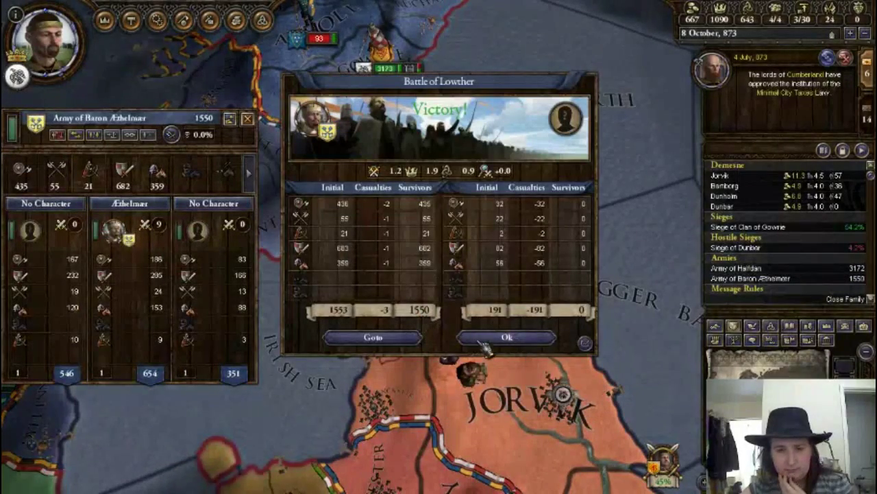
{"action": "left_click", "coordinate": [507, 337]}
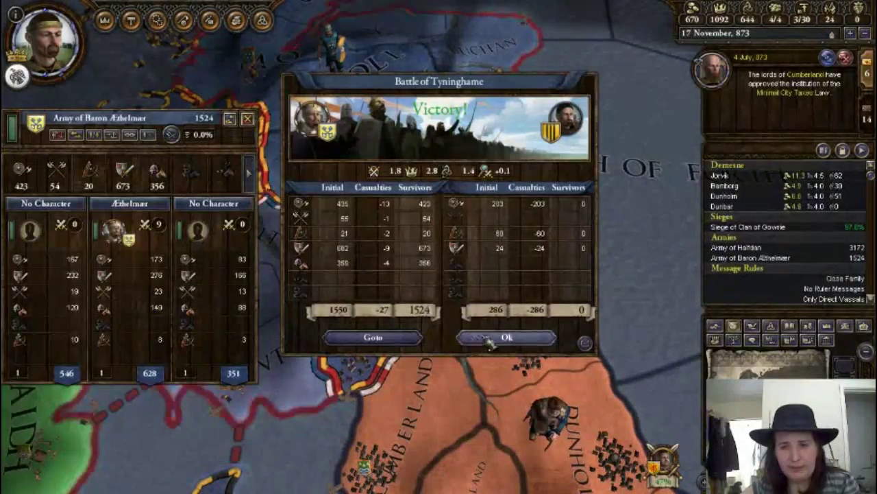
Dismiss the Battle of Tyninghame report and close the Scotland invasion war overview at 51% warscore
{"action": "left_click", "coordinate": [507, 337]}
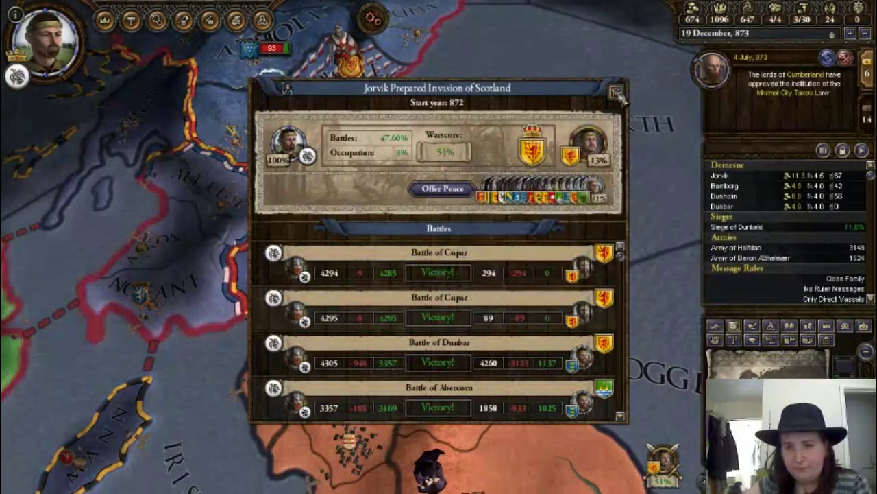
{"action": "left_click", "coordinate": [617, 93]}
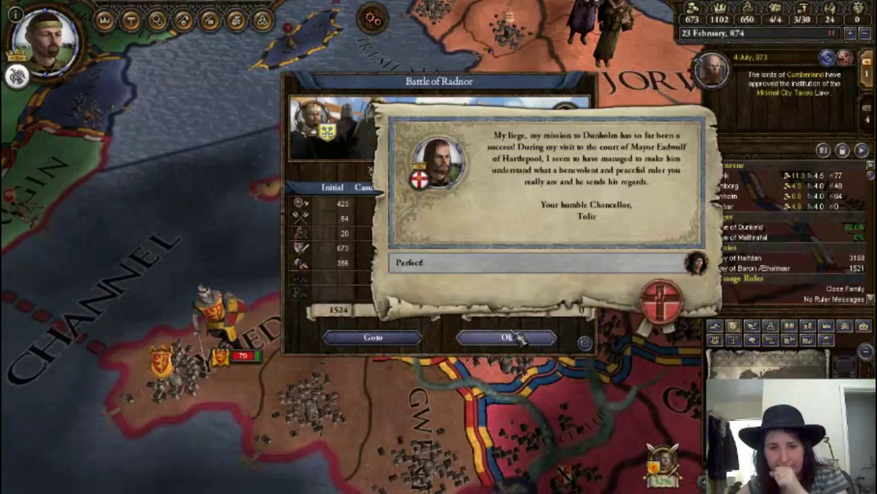
Dismiss Chancellor Tofir's letter reporting the successful Dunholm mission
{"action": "left_click", "coordinate": [522, 337]}
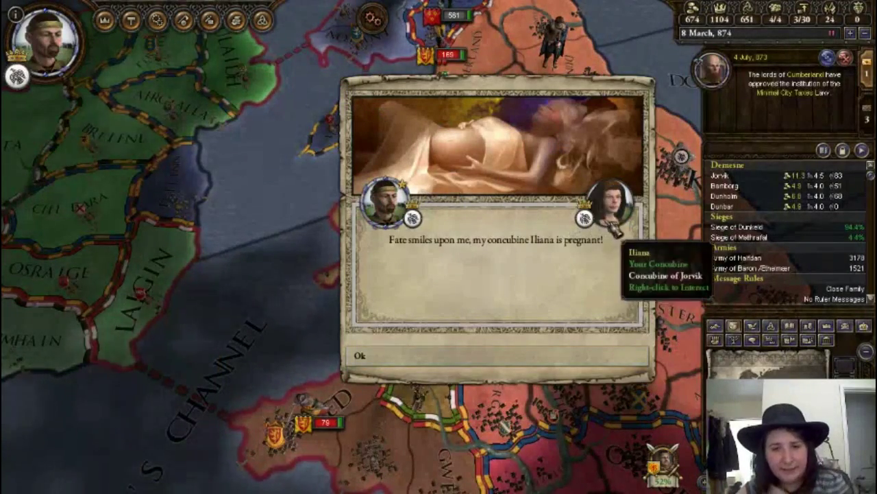
{"action": "mouse_move", "coordinate": [541, 367]}
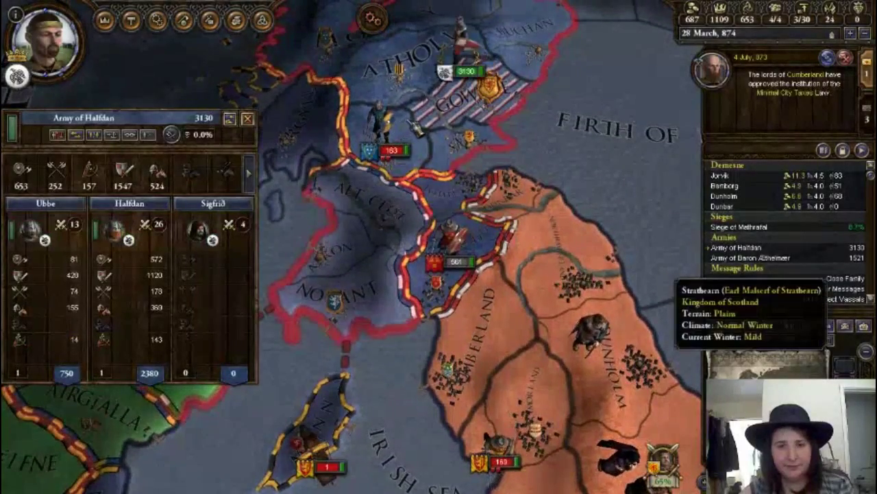
Check the capital's technology advancements and acknowledge Queen Jorunn's pregnancy notice
{"action": "left_click", "coordinate": [187, 19]}
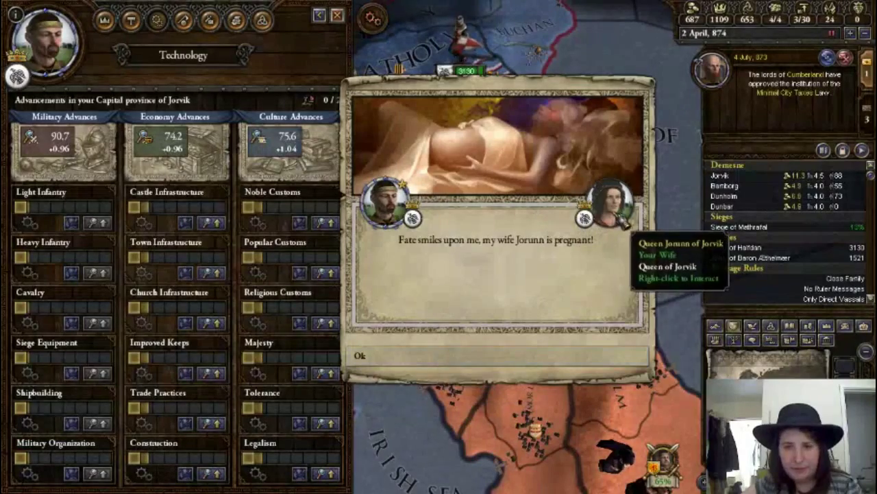
{"action": "left_click", "coordinate": [359, 356]}
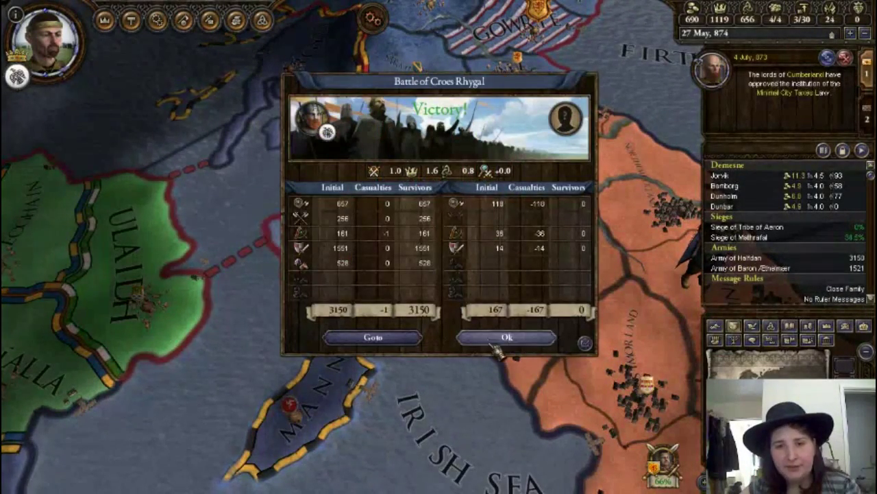
Close the Croes Rhygal battle report and the Tribe of Nofant siege victory, returning to the Scotland map
{"action": "left_click", "coordinate": [507, 337]}
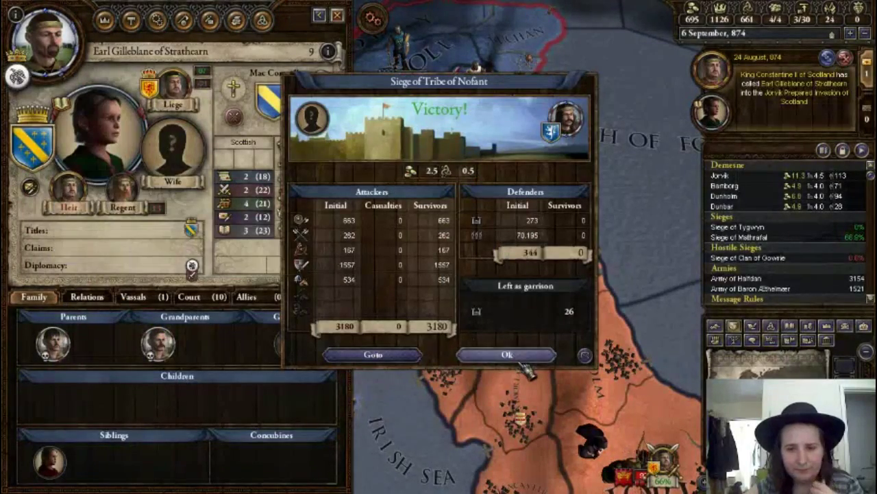
{"action": "left_click", "coordinate": [507, 353]}
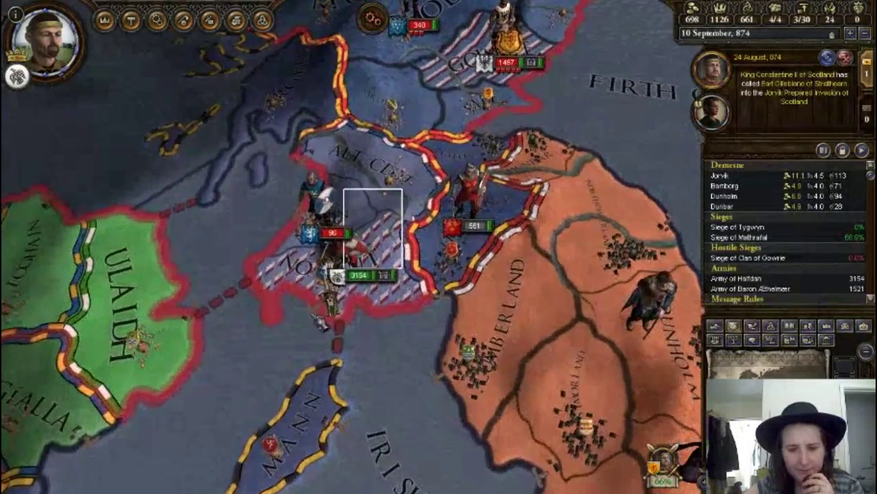
{"action": "left_click", "coordinate": [343, 277]}
{"action": "type", "text": "K"}
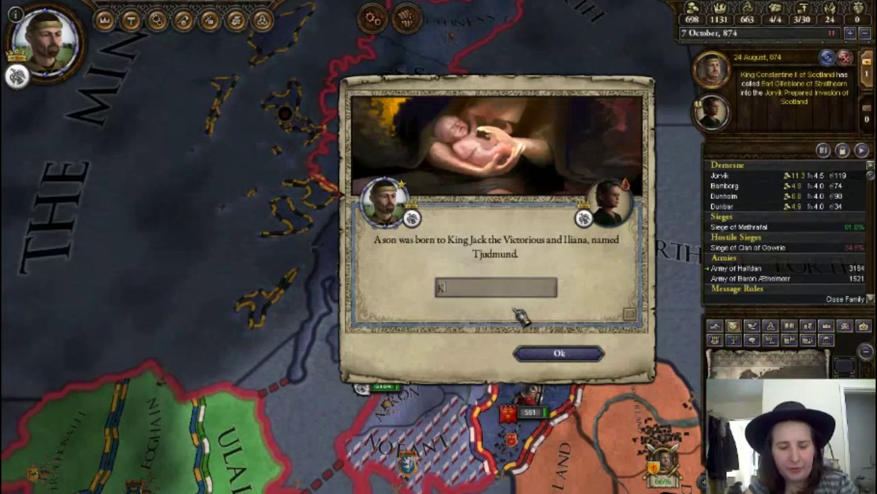
Name the newborn son 'Jackson II' and confirm it
{"action": "type", "text": "Jackson"}
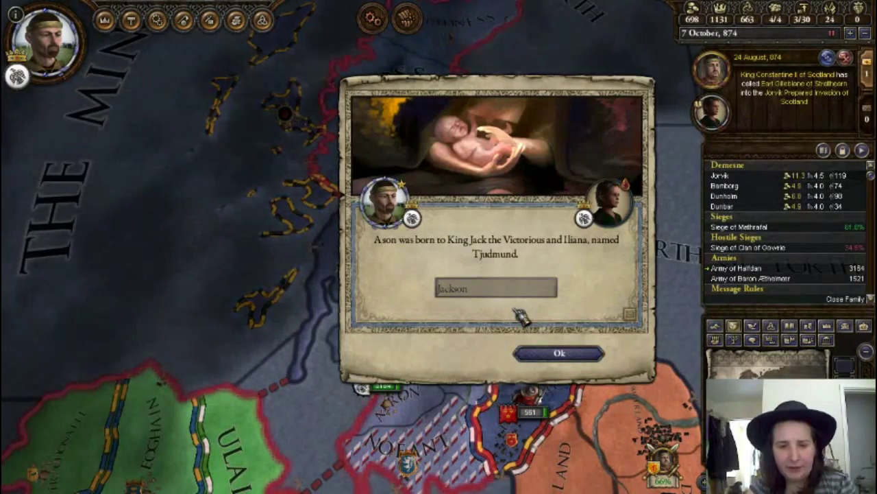
{"action": "type", "text": "II"}
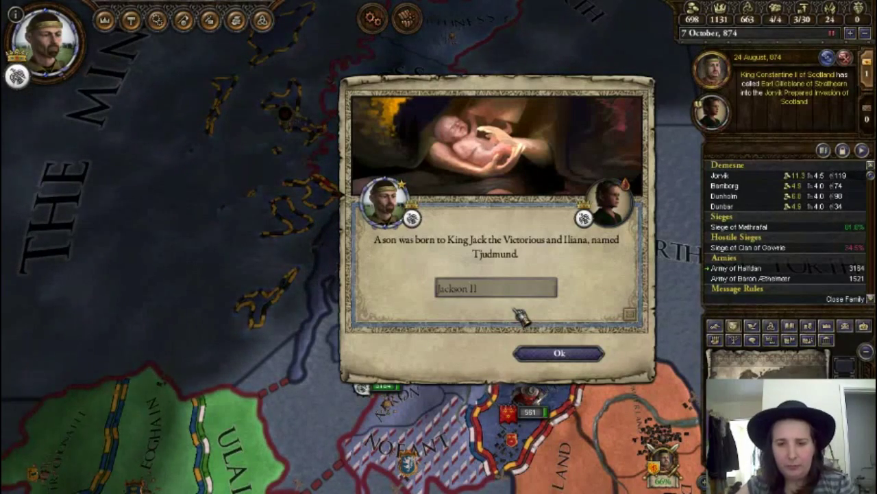
{"action": "left_click", "coordinate": [557, 354]}
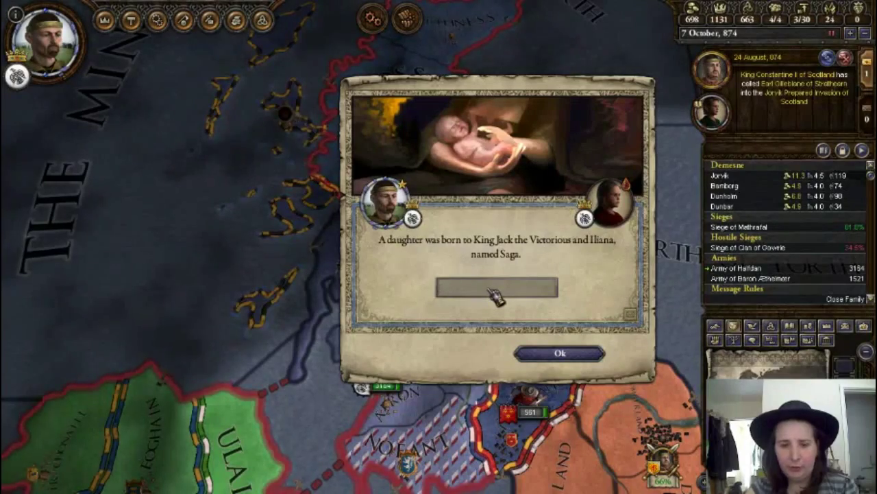
Name the newborn daughter 'Jackk' and acknowledge the fulfilled Have a Daughter ambition
{"action": "type", "text": "Jackk"}
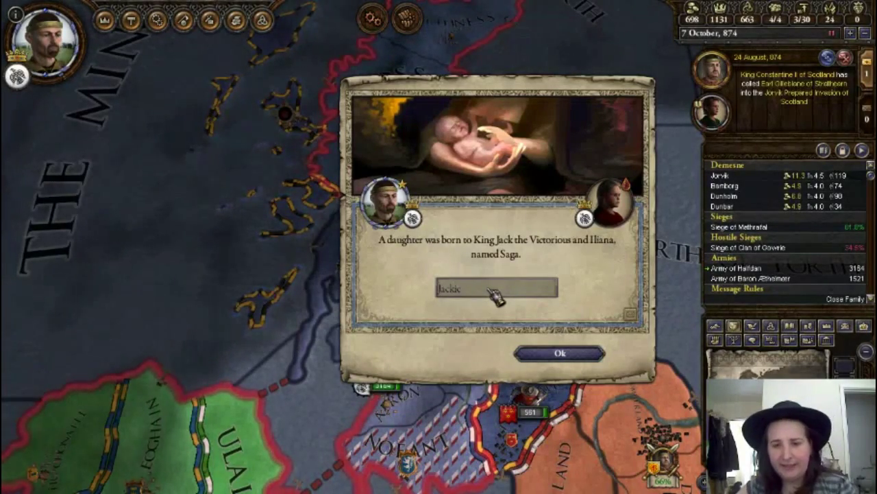
{"action": "left_click", "coordinate": [557, 354]}
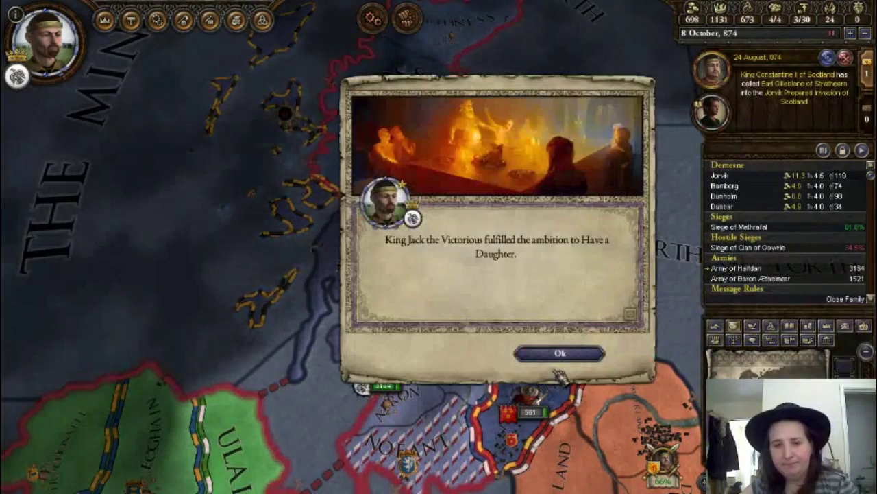
{"action": "left_click", "coordinate": [558, 354]}
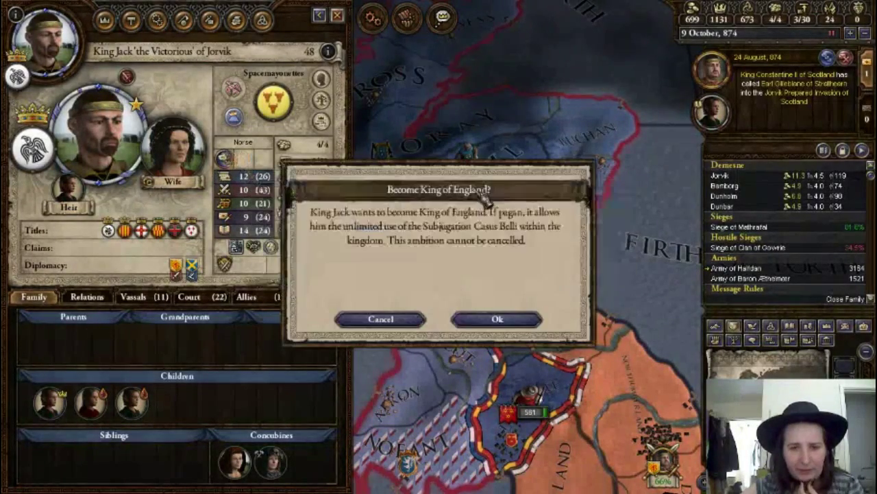
Answer the Become King of England prompt and select the map near Argyll
{"action": "left_click", "coordinate": [496, 318]}
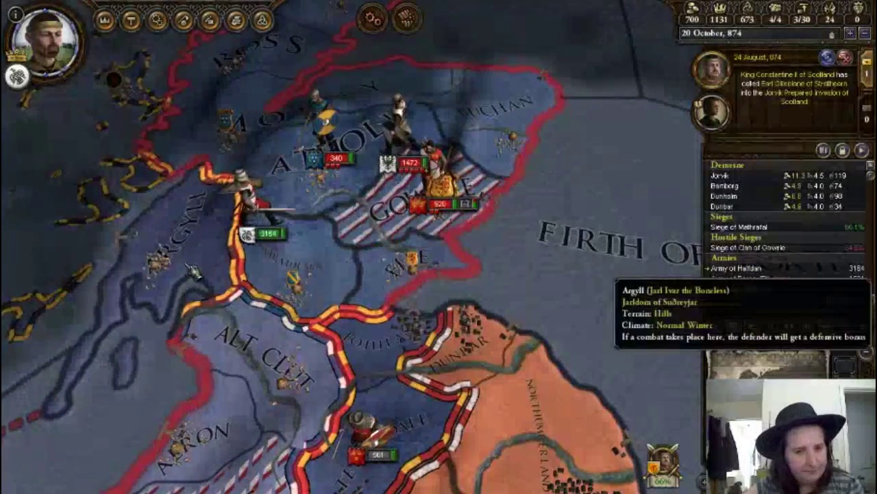
{"action": "left_click", "coordinate": [267, 233]}
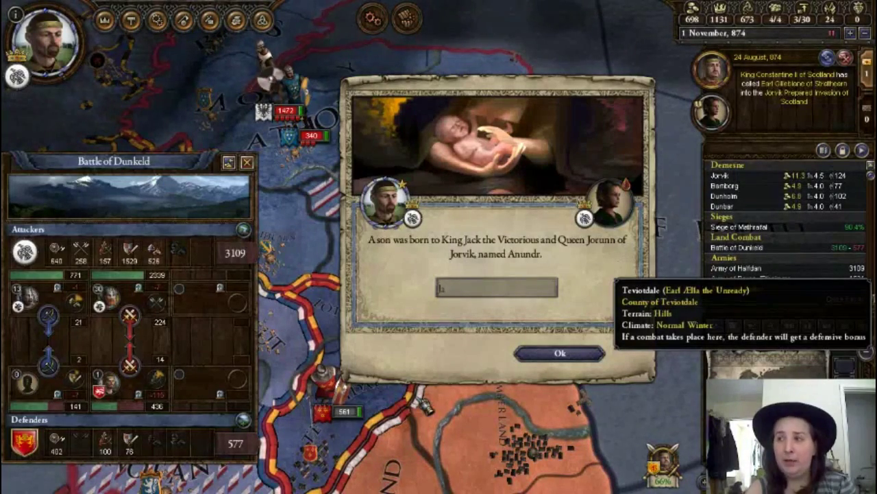
Enter 'Jackson a' as the name for Queen Jorunn's newborn son
{"action": "type", "text": "Jackson a"}
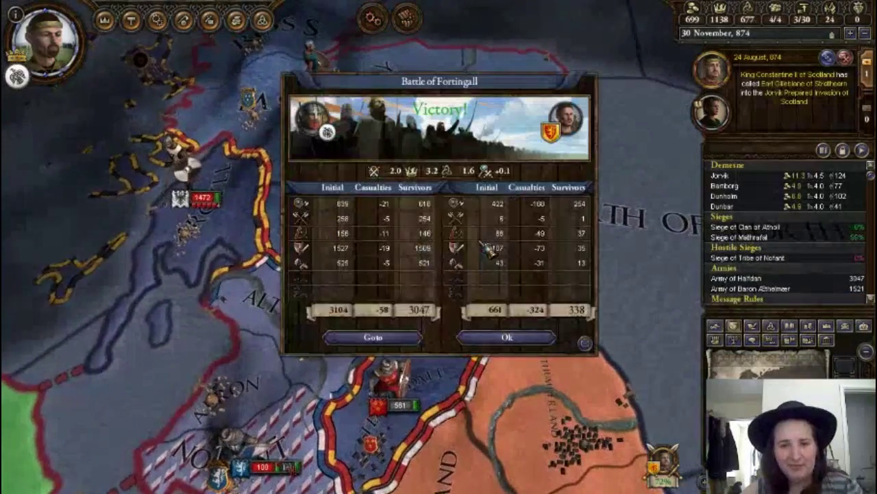
Close the Battle of Fortingall victory report (58 lost versus 324 Scots)
{"action": "left_click", "coordinate": [507, 337]}
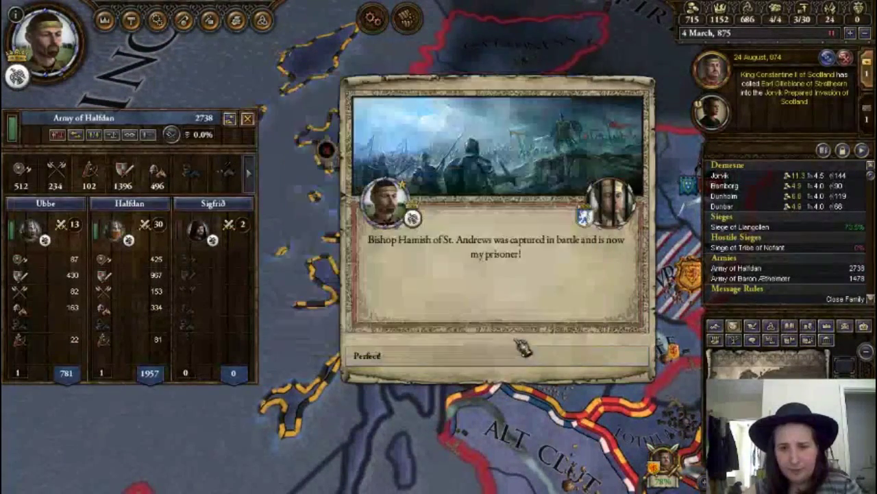
Acknowledge the capture of Bishop Hamish of St. Andrews as King Jack's prisoner
{"action": "left_click", "coordinate": [368, 356]}
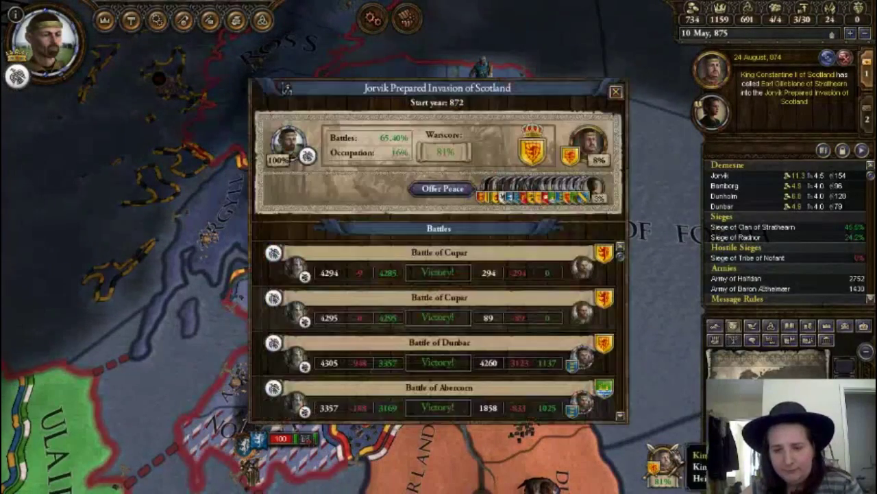
Review the peace terms against King Constantine II without sending an offer, then close the war overview
{"action": "left_click", "coordinate": [441, 189]}
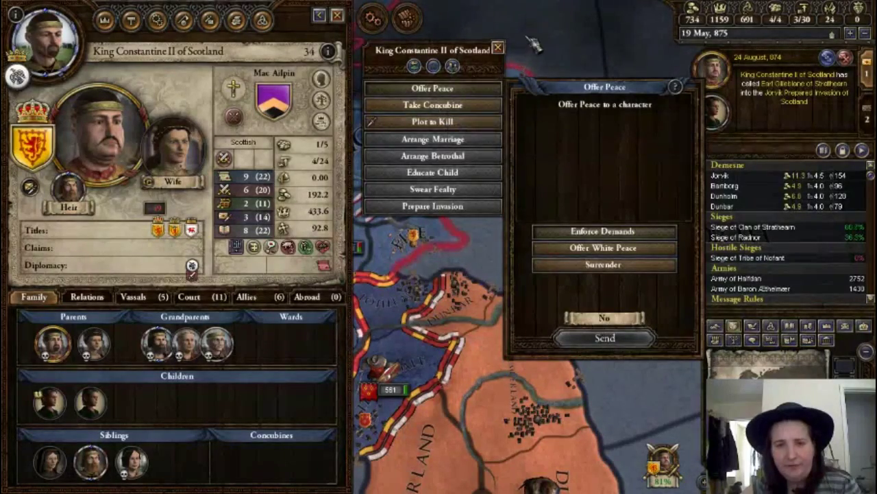
{"action": "left_click", "coordinate": [603, 318]}
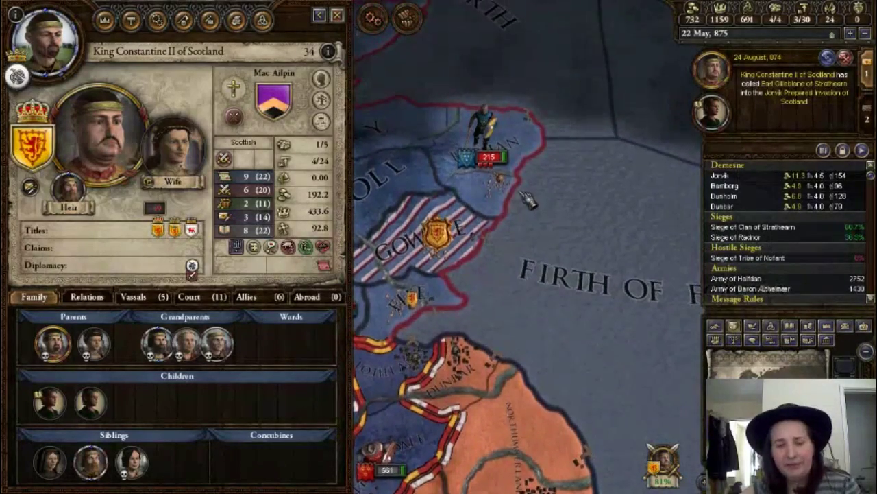
{"action": "left_click", "coordinate": [338, 16]}
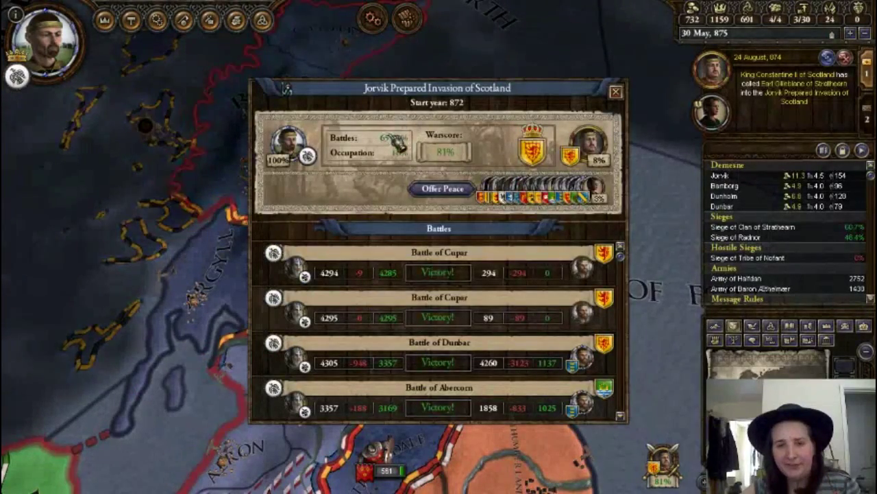
{"action": "left_click", "coordinate": [616, 92]}
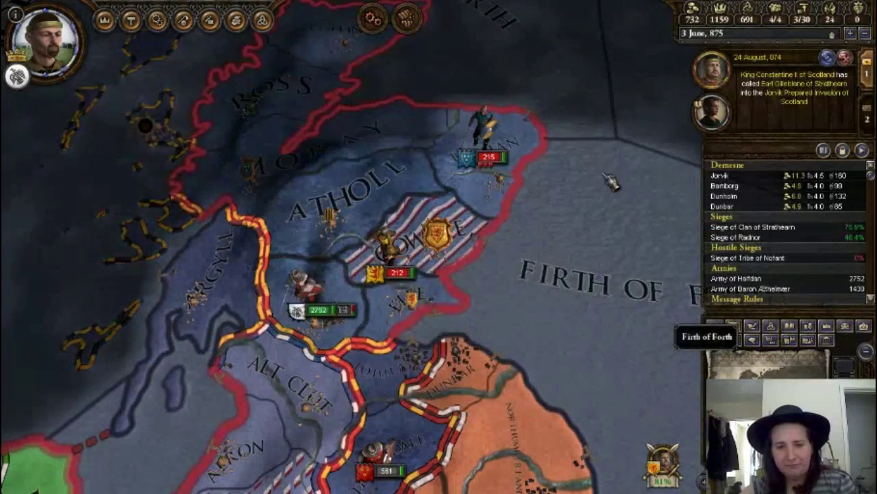